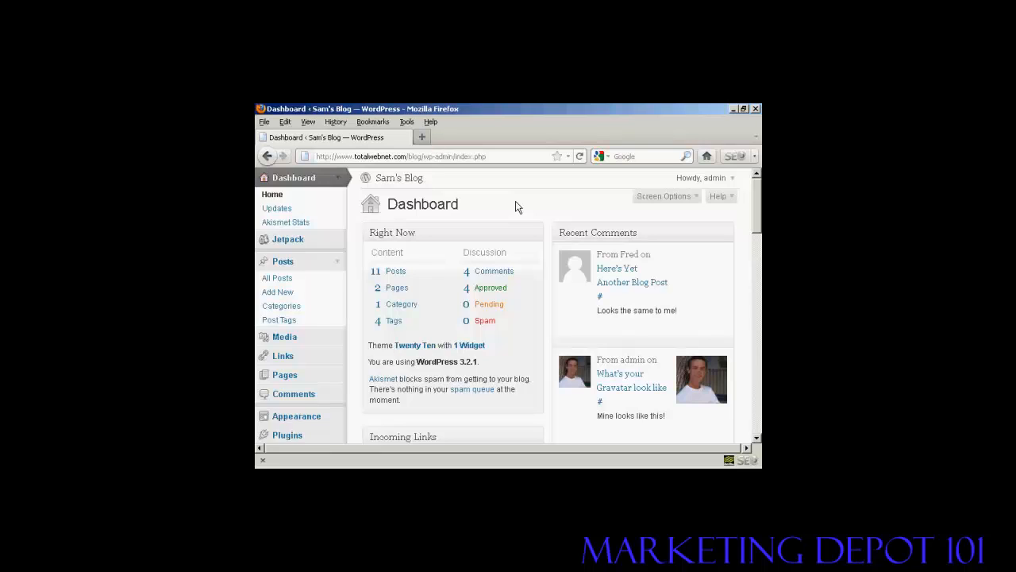
{"action": "mouse_move", "coordinate": [558, 194]}
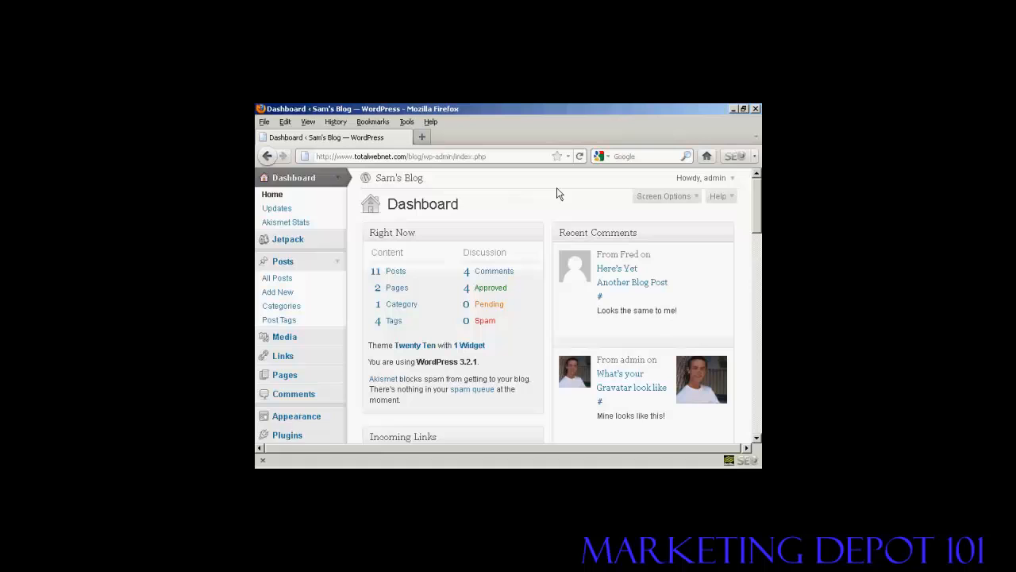
{"action": "mouse_move", "coordinate": [757, 197]}
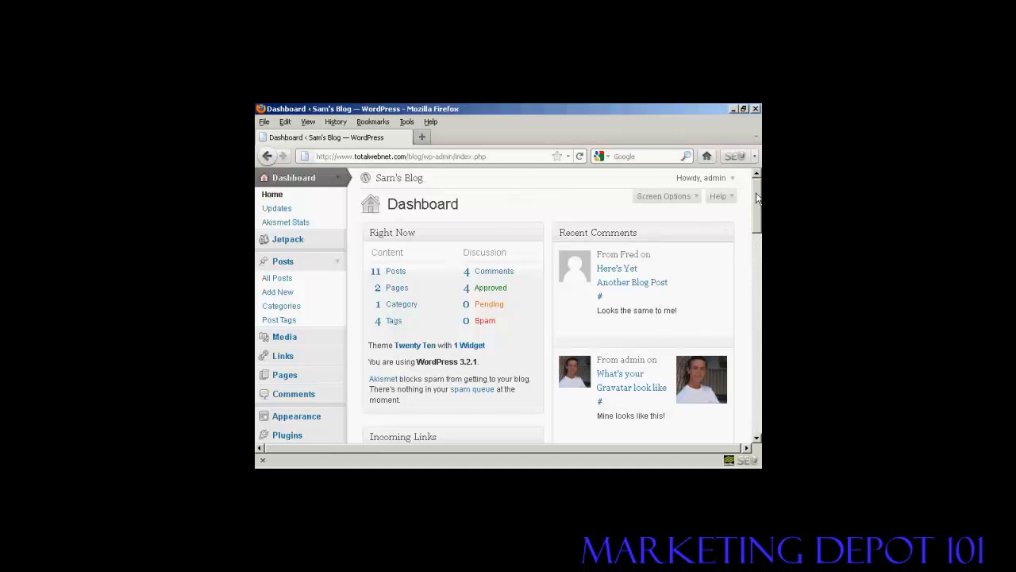
Scroll the admin sidebar and go to Settings > Privacy
{"action": "scroll", "scroll_direction": "down", "scroll_amount": 3}
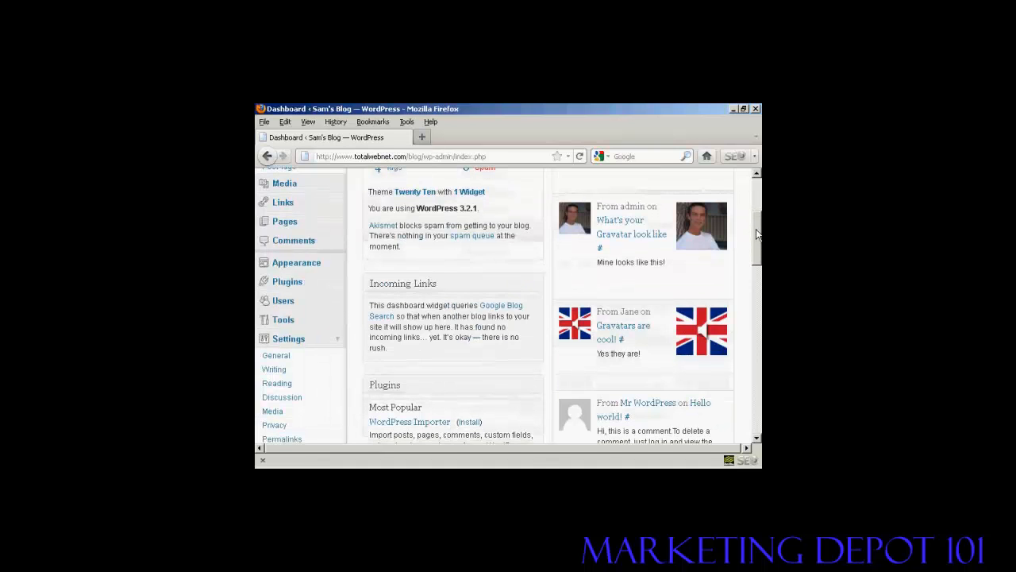
{"action": "scroll", "scroll_direction": "down", "scroll_amount": 3}
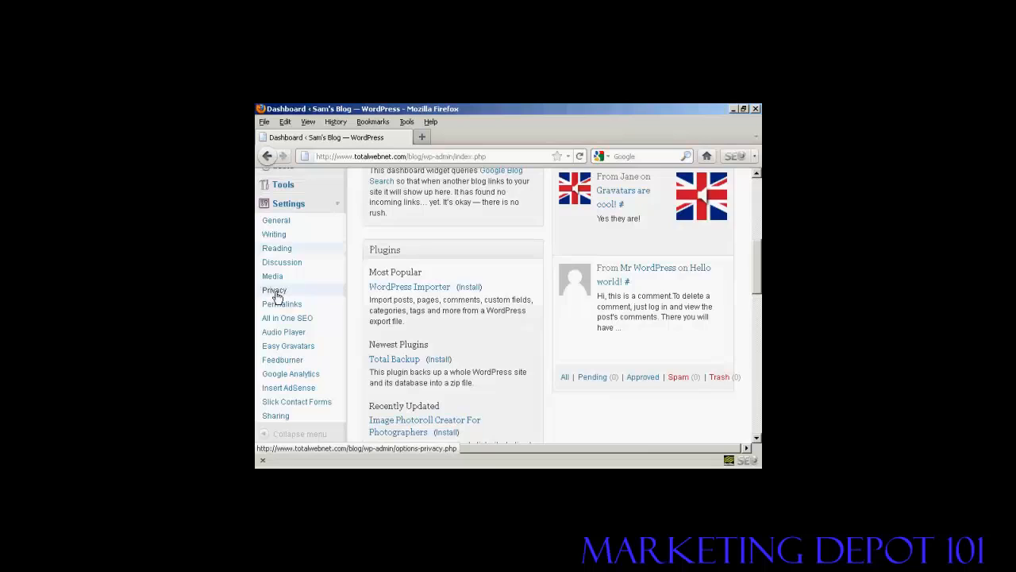
{"action": "left_click", "coordinate": [274, 290]}
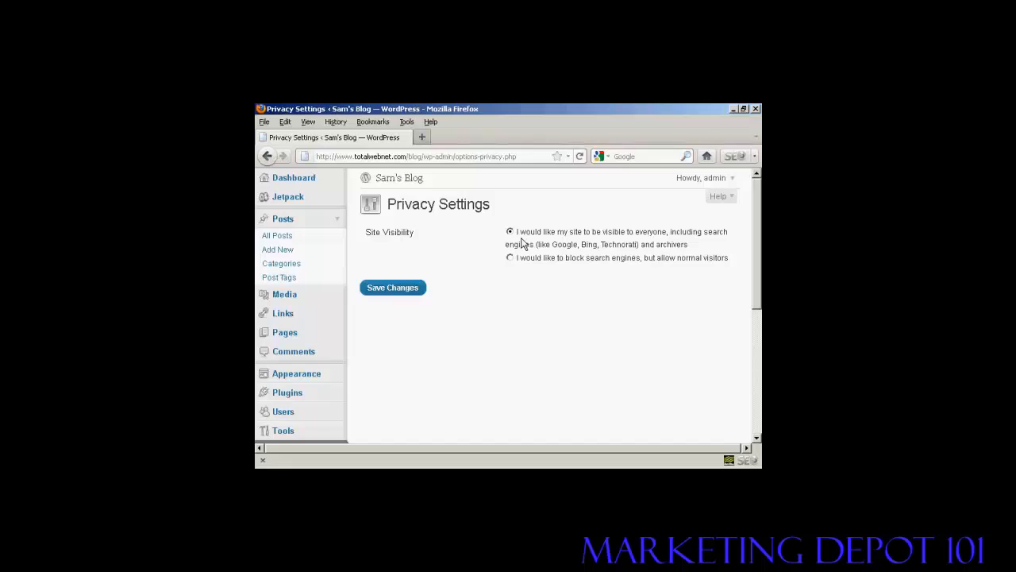
{"action": "mouse_move", "coordinate": [633, 244]}
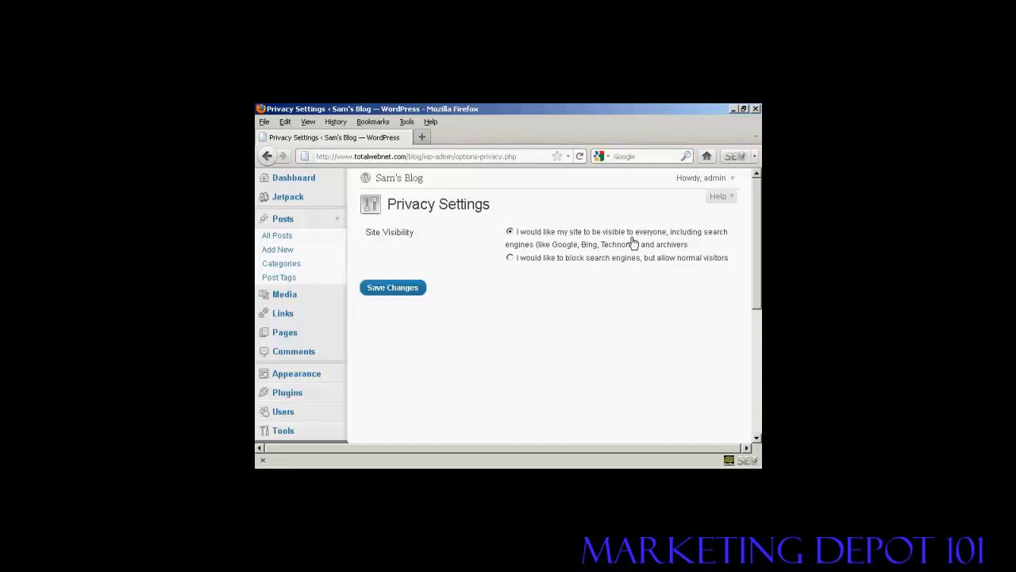
{"action": "mouse_move", "coordinate": [553, 252]}
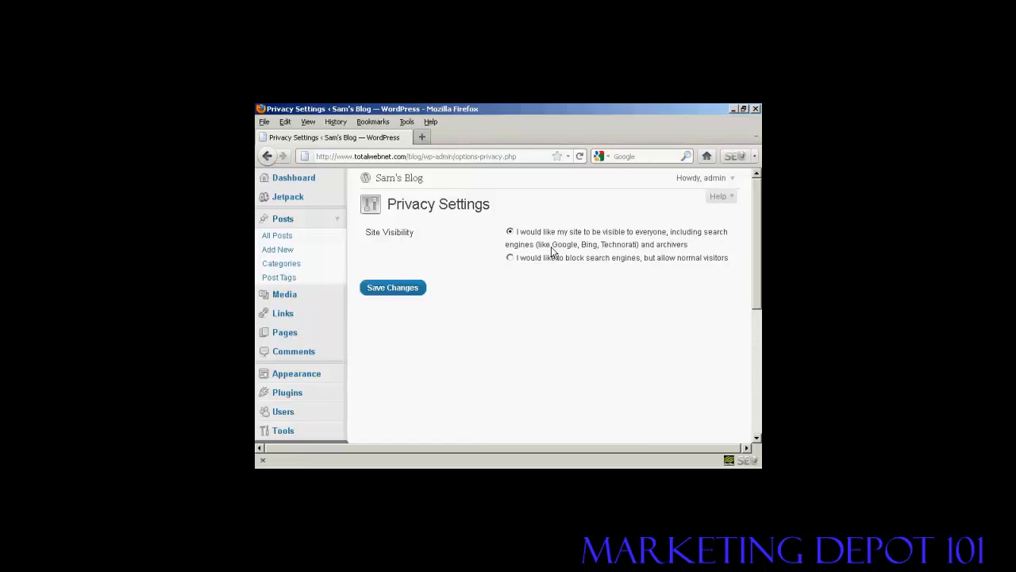
{"action": "mouse_move", "coordinate": [680, 268]}
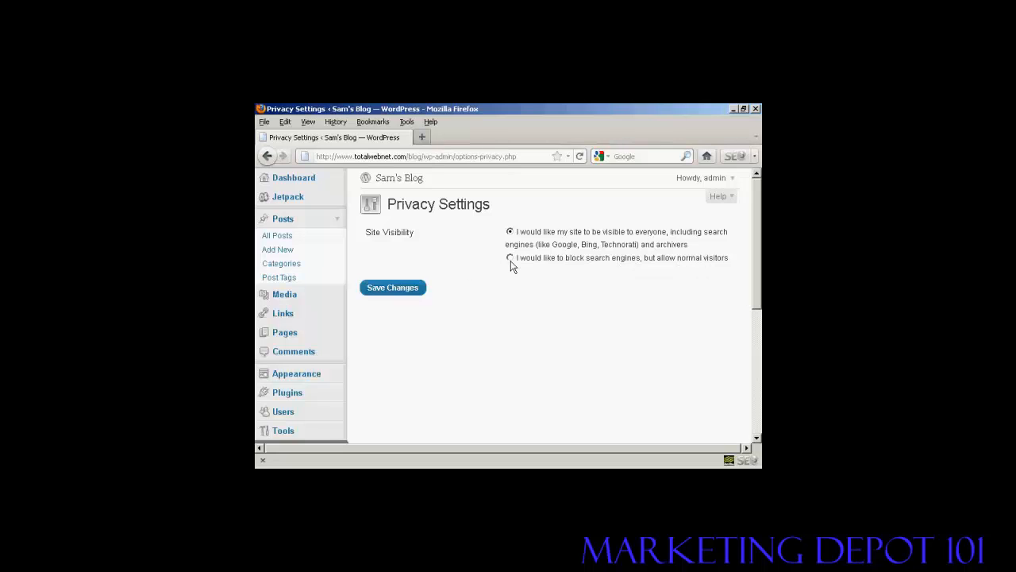
Choose 'block search engines, but allow normal visitors' and save the privacy setting
{"action": "left_click", "coordinate": [511, 258]}
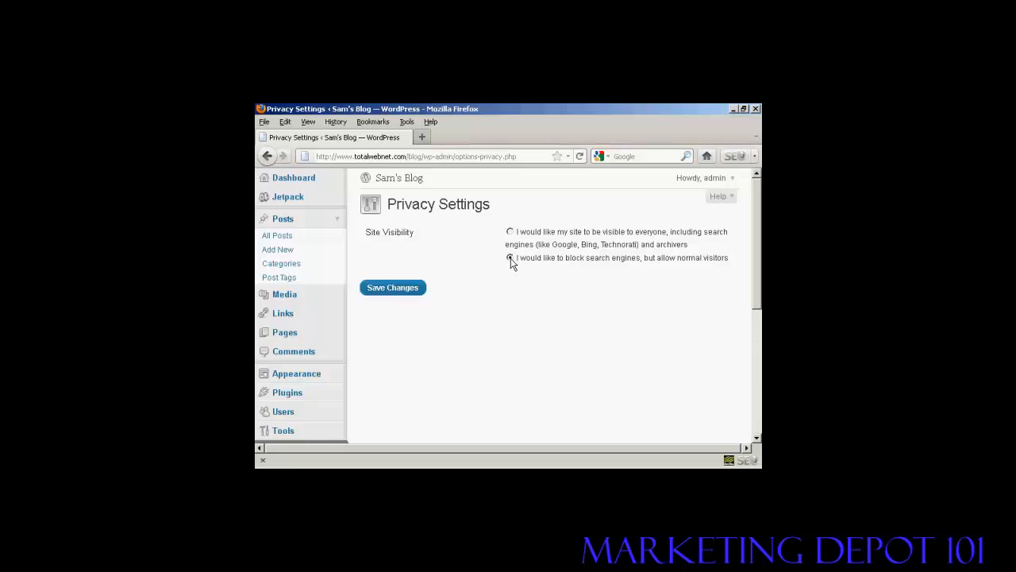
{"action": "left_click", "coordinate": [392, 288]}
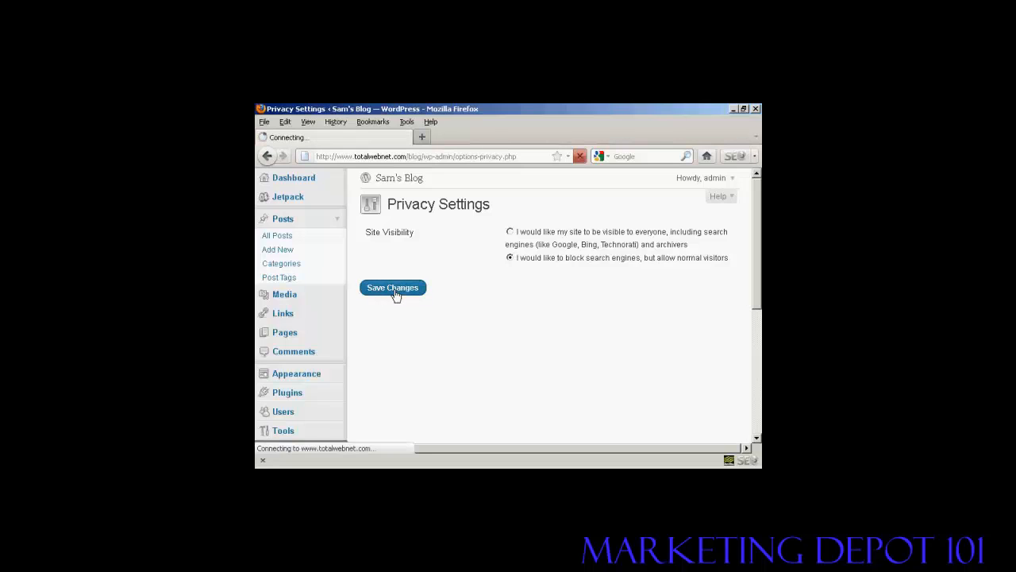
{"action": "left_click", "coordinate": [392, 287]}
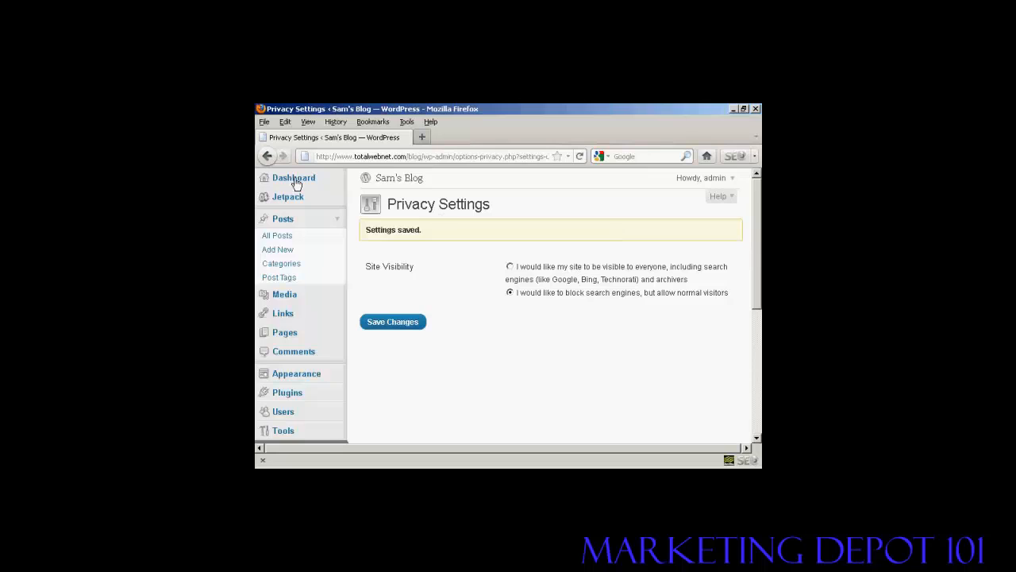
Go to the Dashboard and confirm the Right Now box shows 'Search Engines Blocked'
{"action": "left_click", "coordinate": [294, 177]}
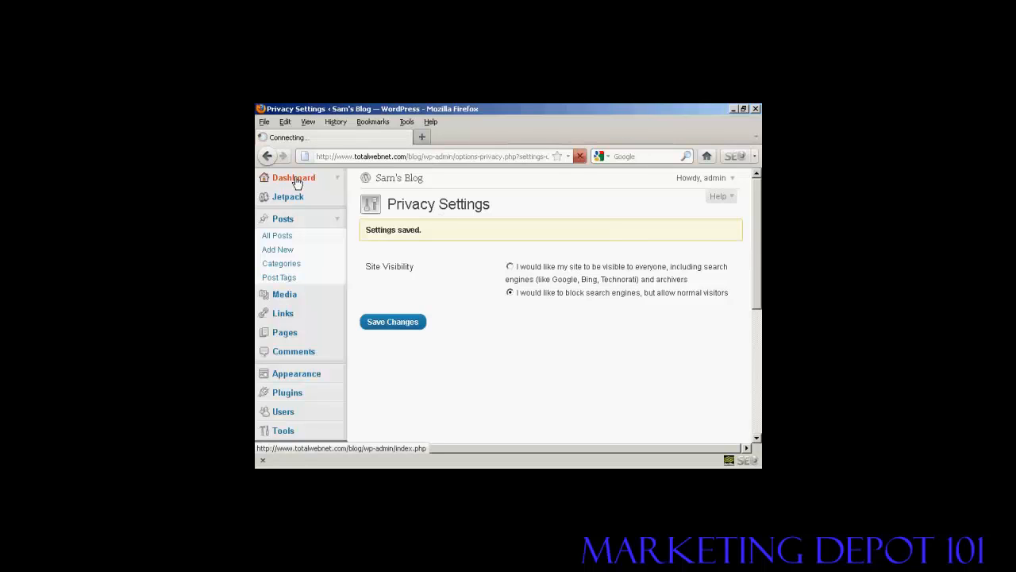
{"action": "left_click", "coordinate": [294, 177]}
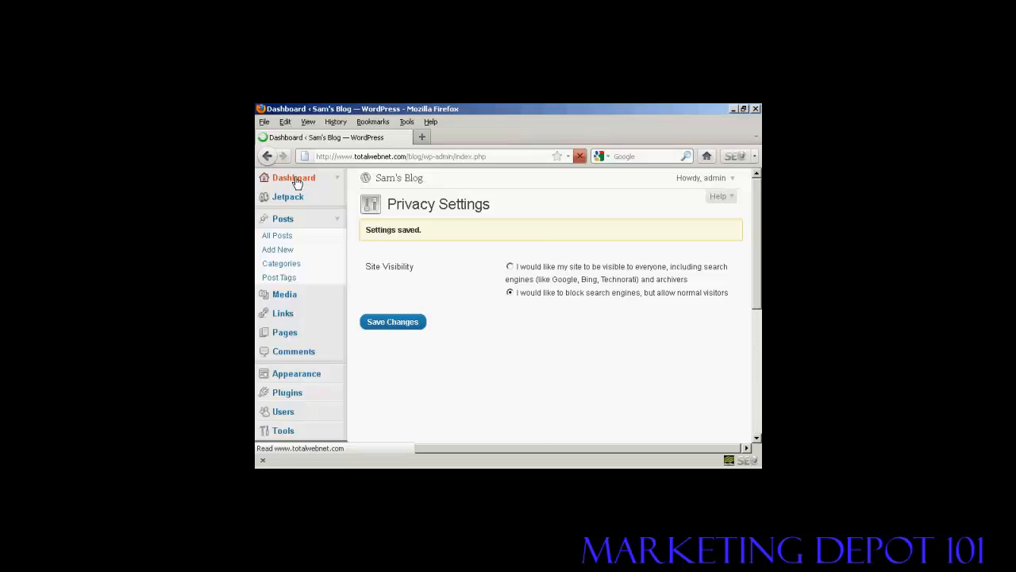
{"action": "left_click", "coordinate": [294, 177]}
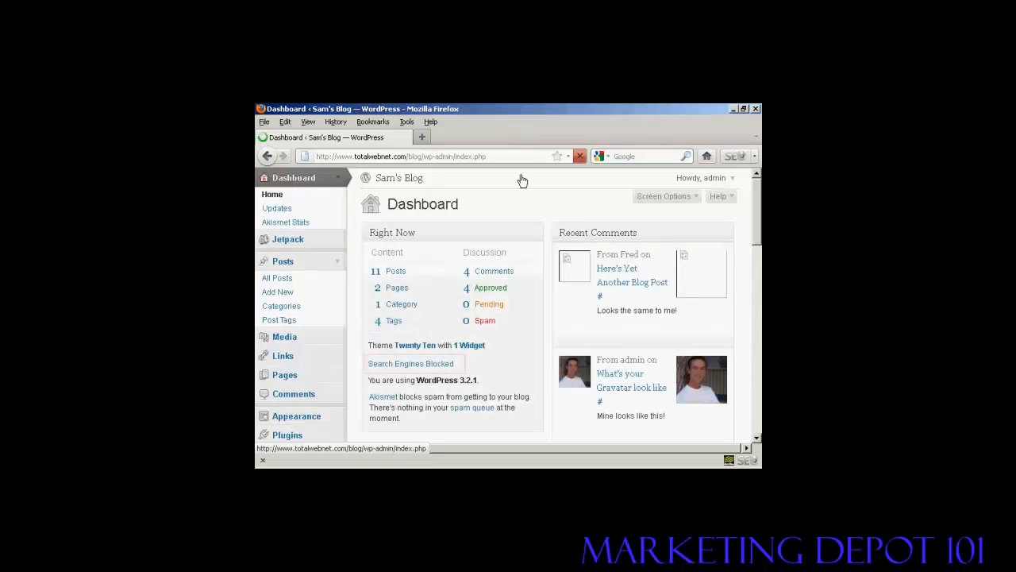